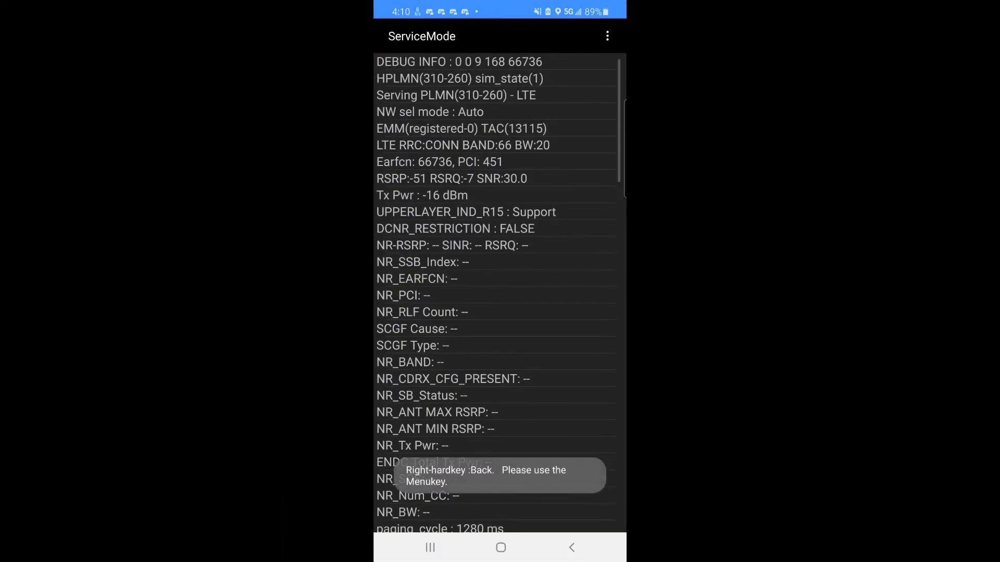
pyautogui.scroll(-3)
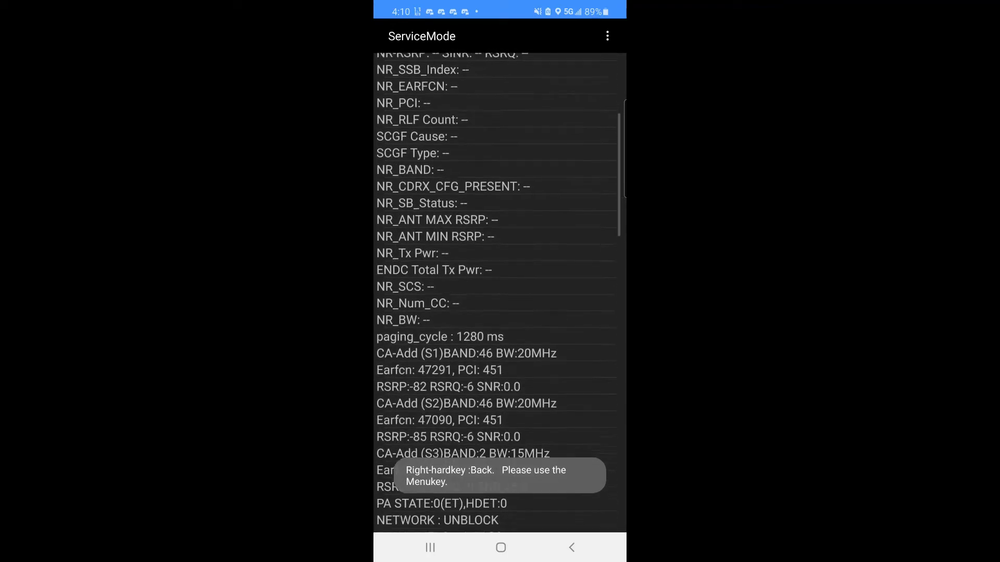